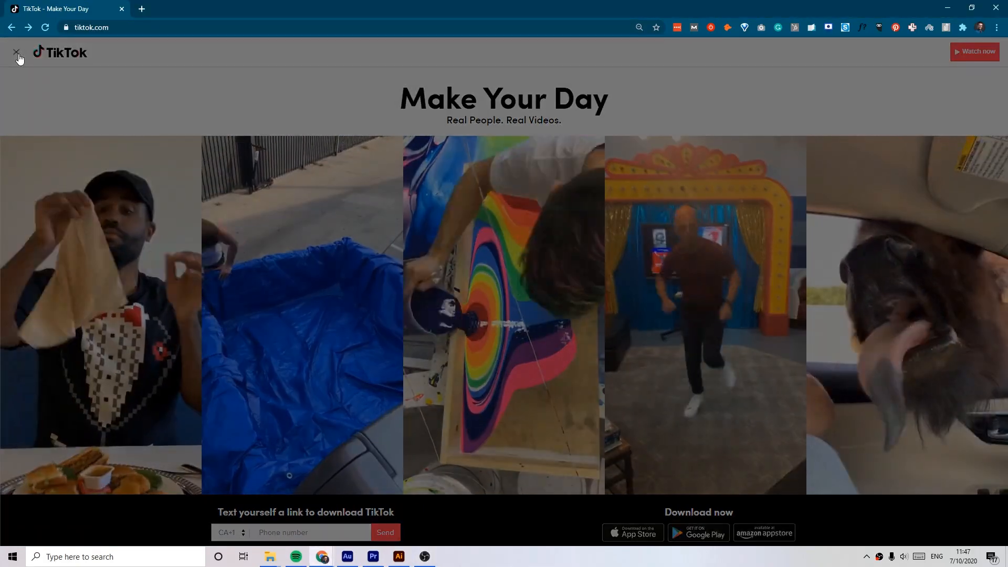
Step: Dismiss TikTok's app download prompt to continue browsing videos
click(17, 53)
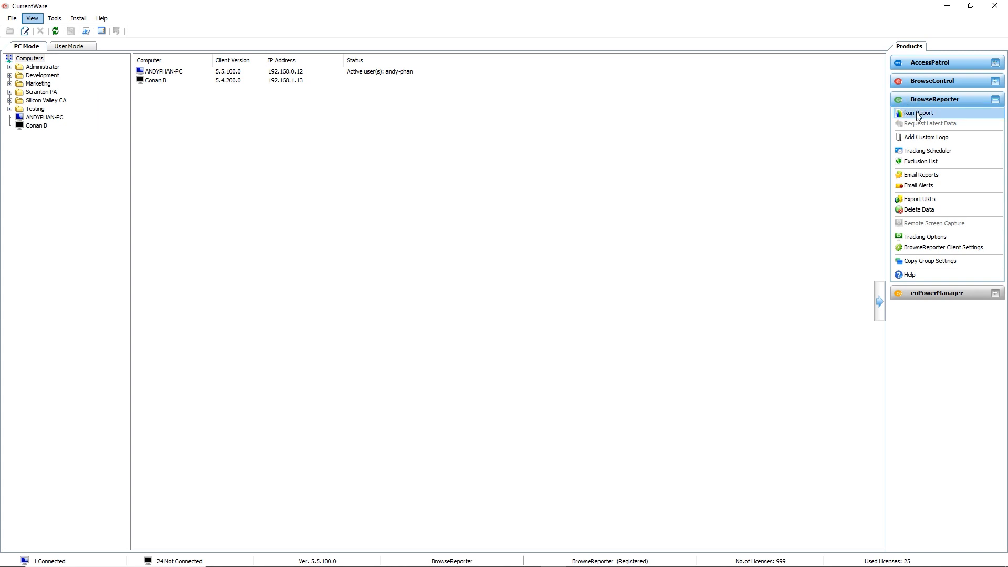
mouse_move(951, 115)
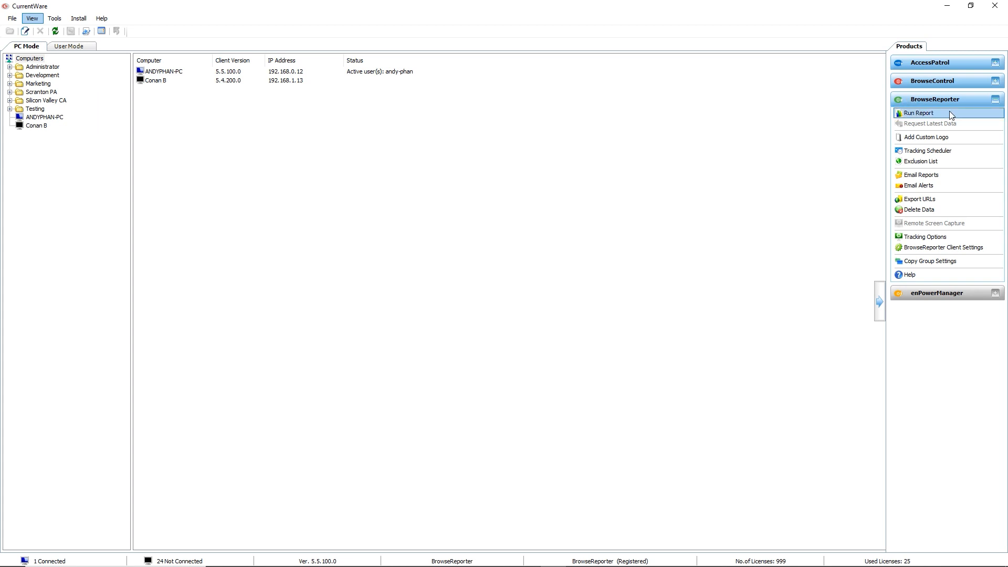
Step: Choose the Top N Domains by Browsing Time report and restrict the reporting period to Today
click(919, 113)
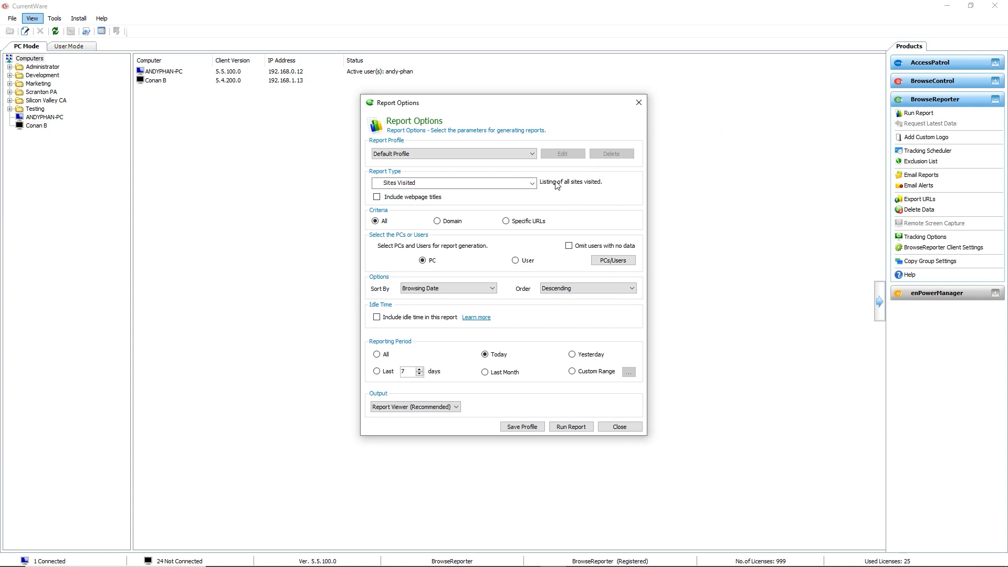
click(532, 182)
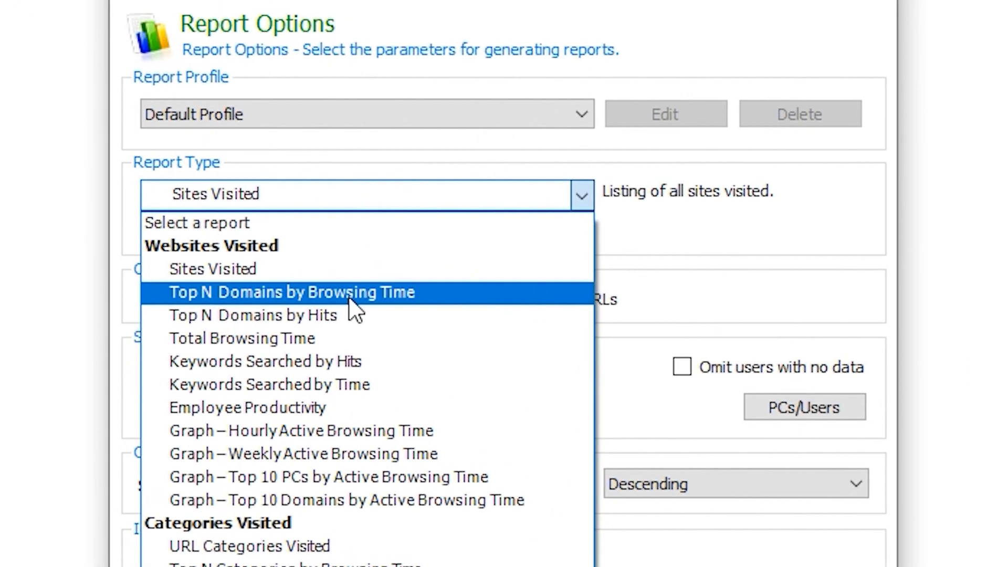
click(292, 293)
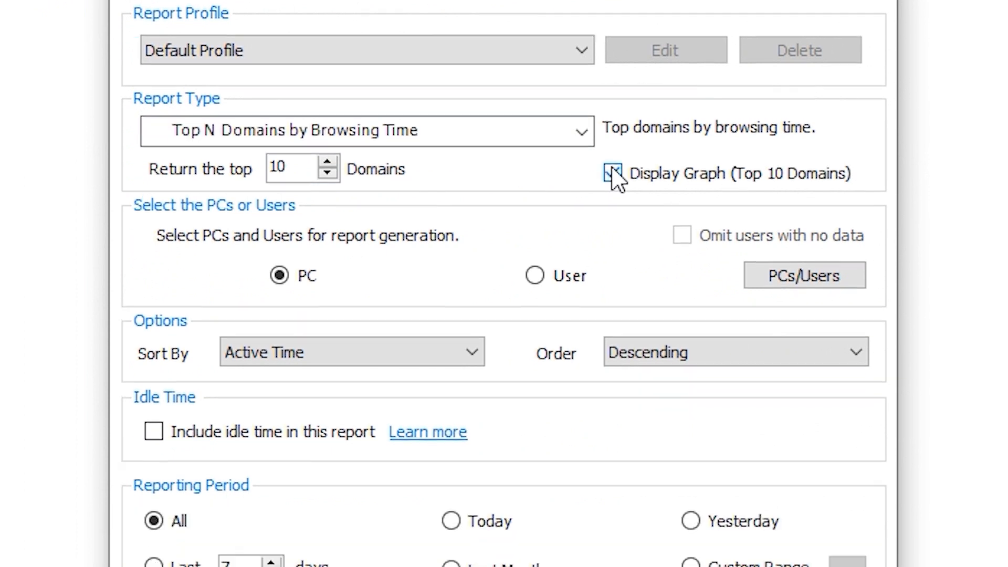
scroll(down, 3)
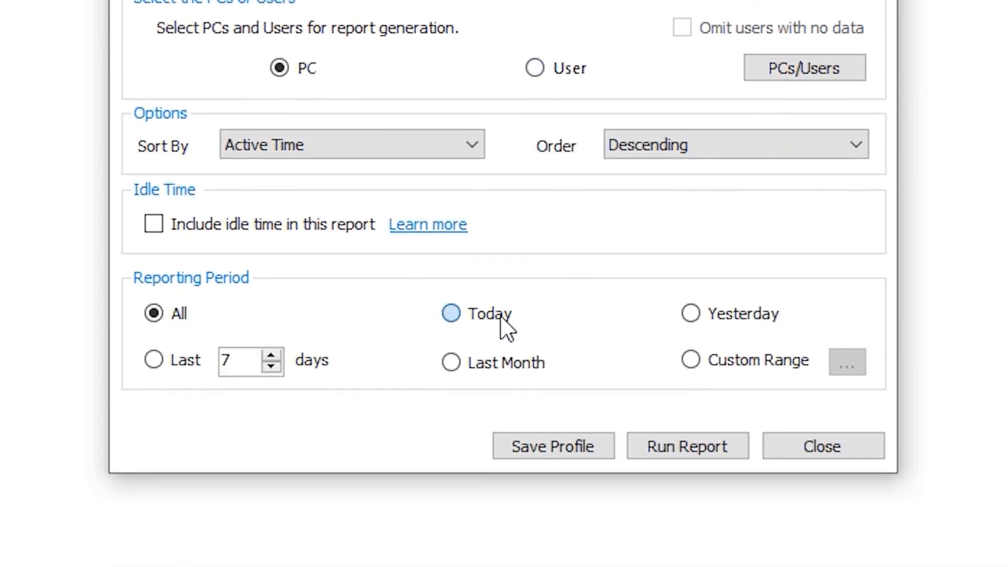
click(450, 313)
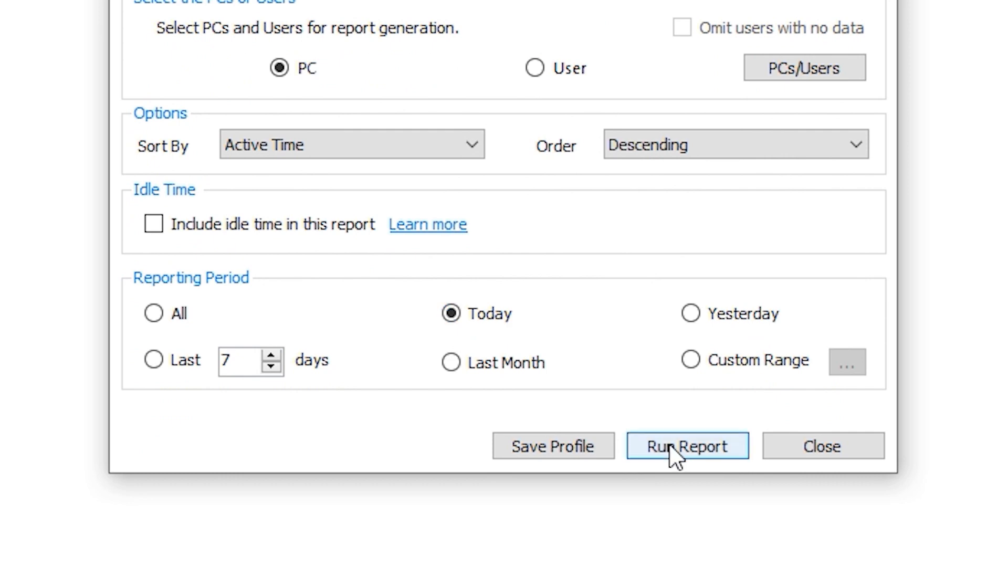
click(687, 445)
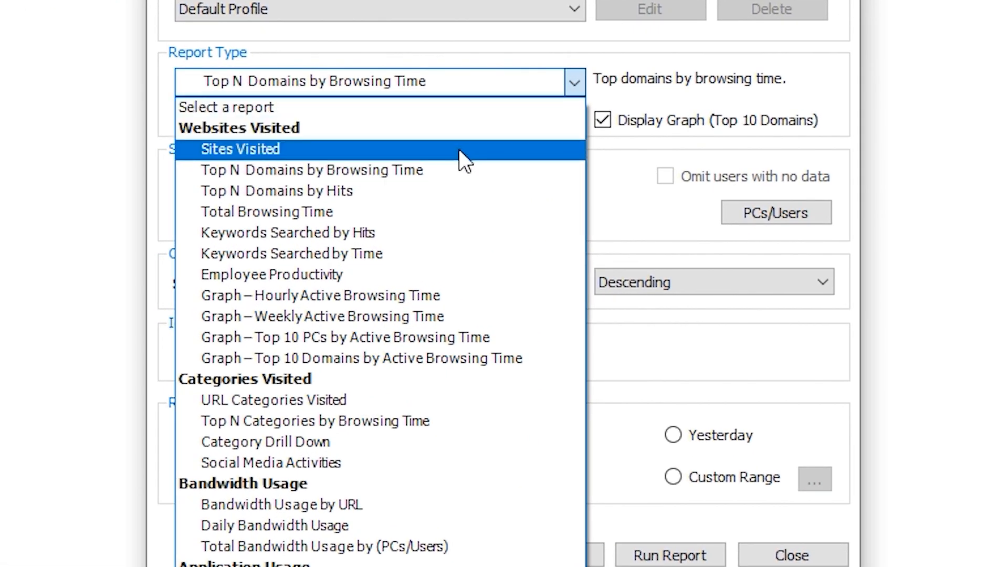
Step: Switch to a Sites Visited report restricted to the specific URL tiktok.com
click(239, 148)
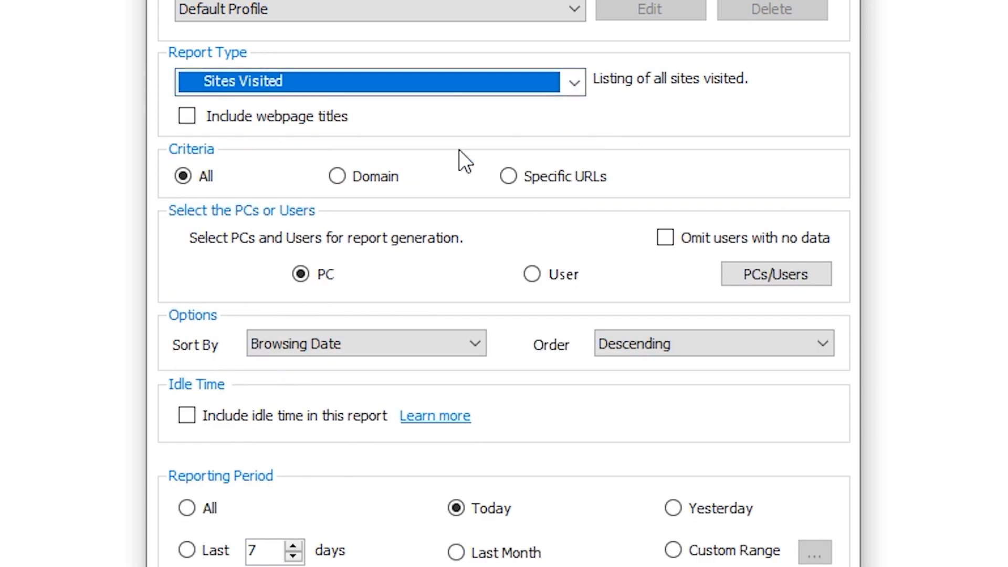
mouse_move(497, 187)
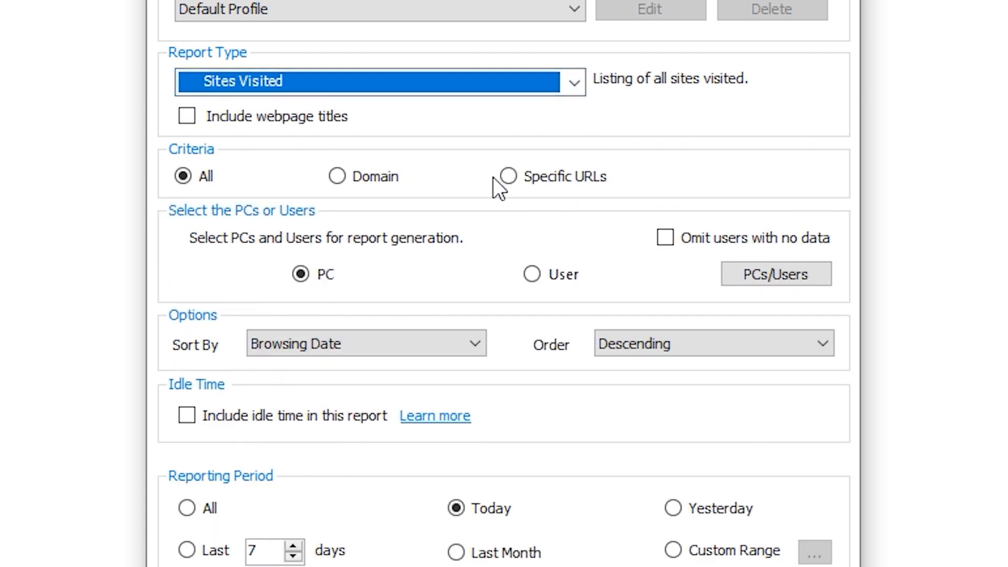
click(507, 176)
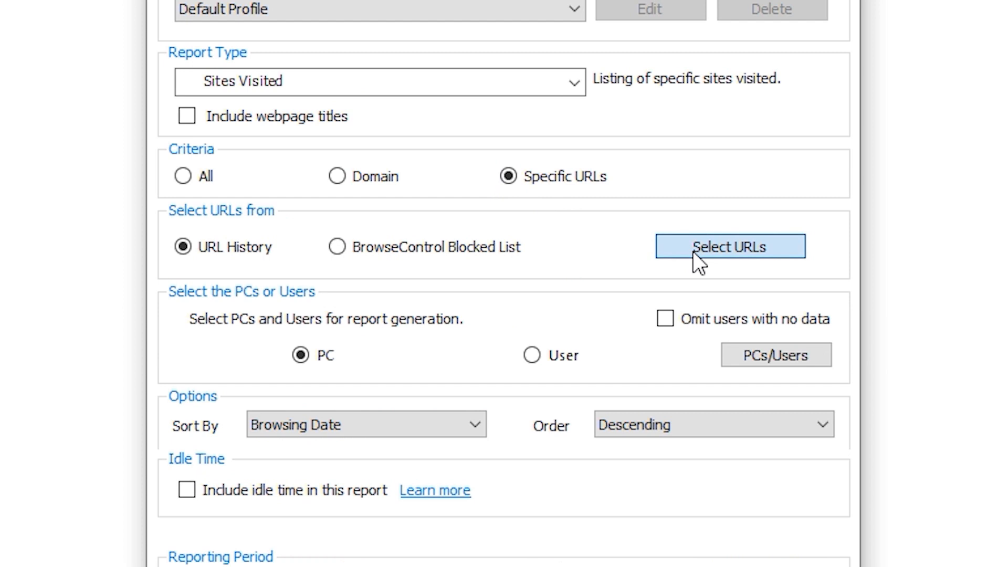
click(728, 245)
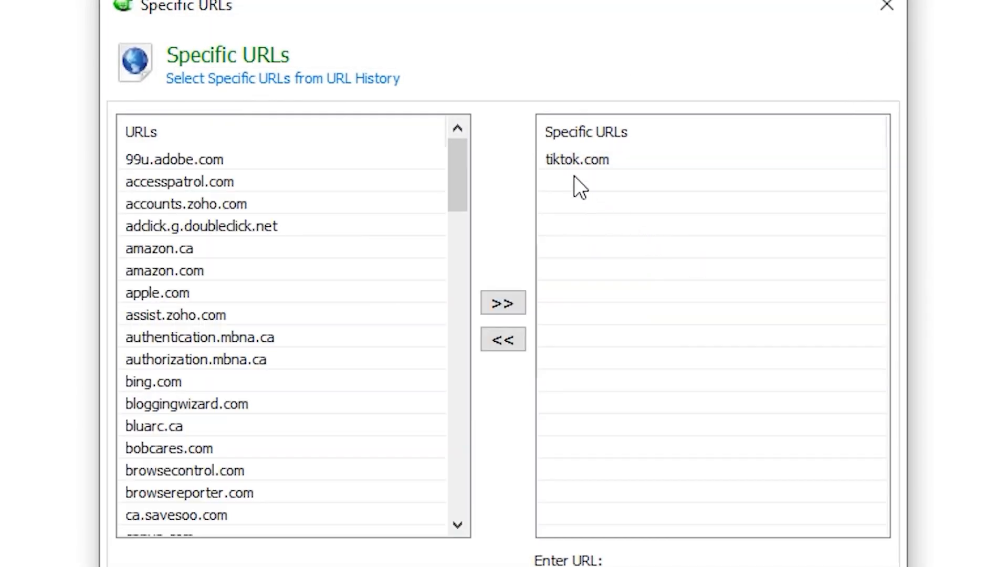
click(576, 159)
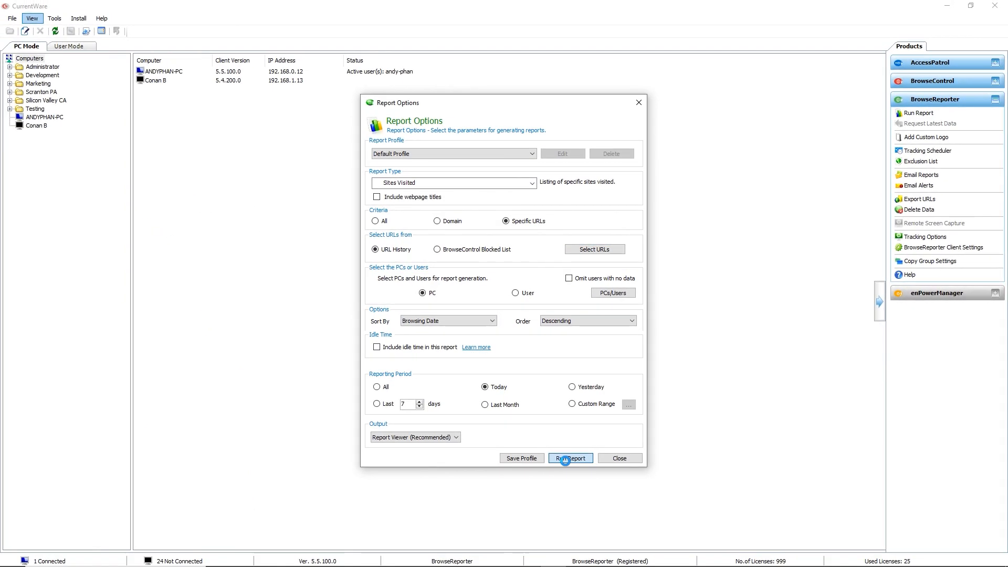
Step: Generate the report for ANDYPHAN-PC and page through its tiktok.com visits
click(569, 457)
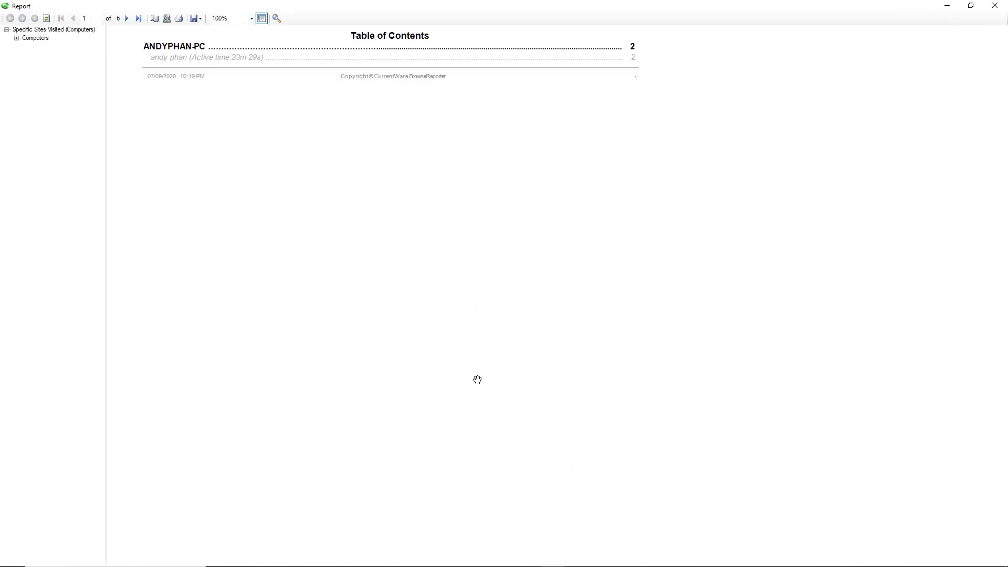
mouse_move(209, 61)
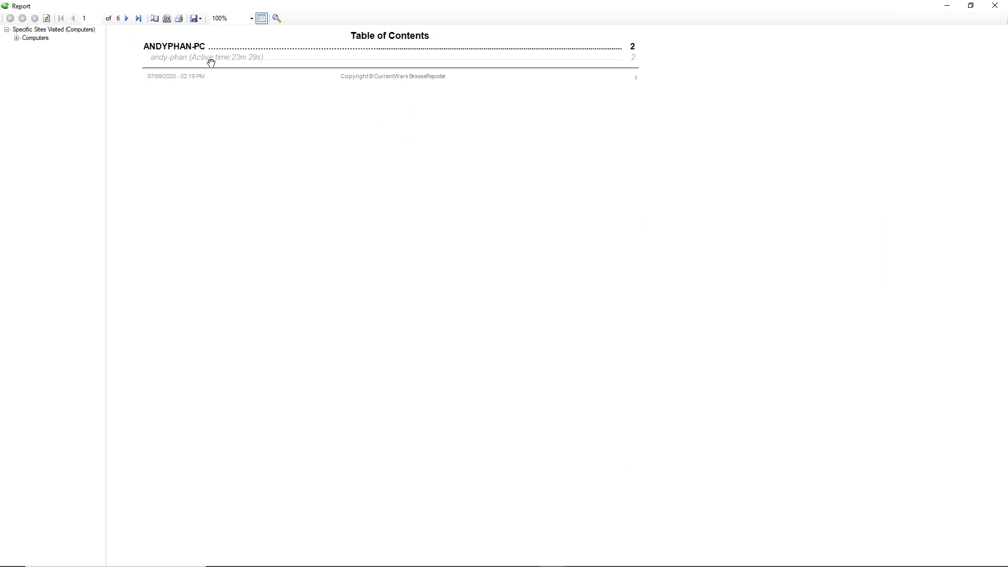
click(127, 18)
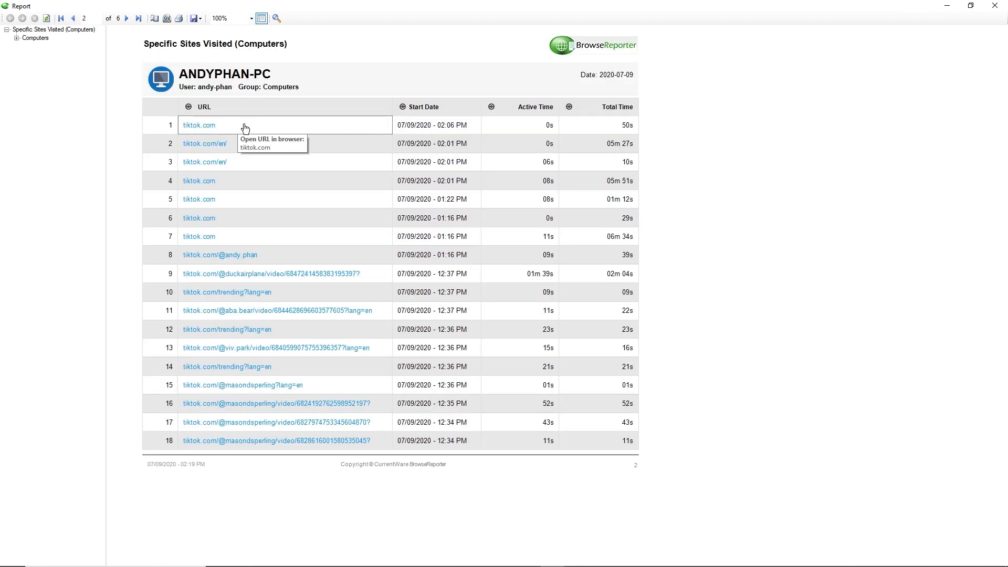
mouse_move(586, 76)
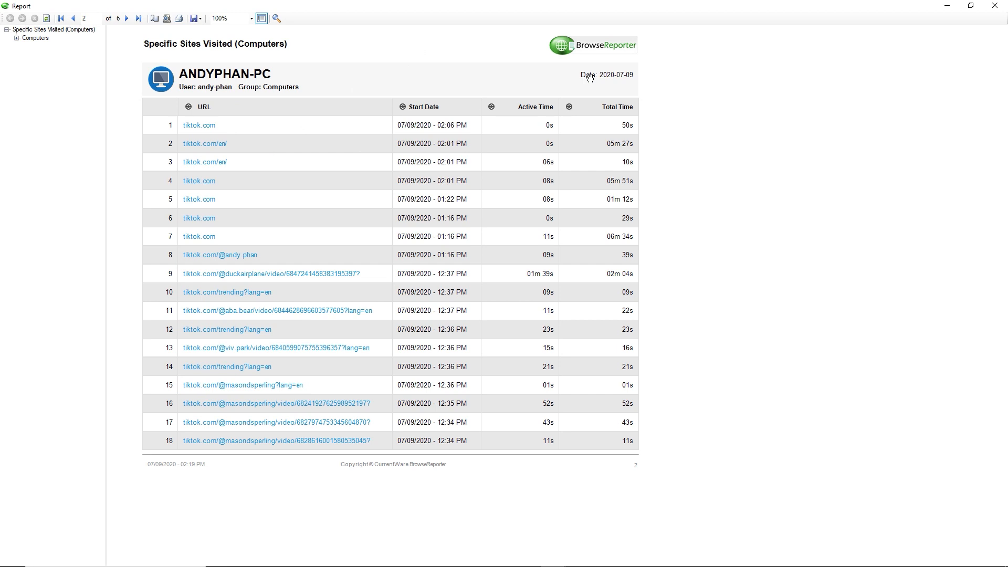
mouse_move(256, 49)
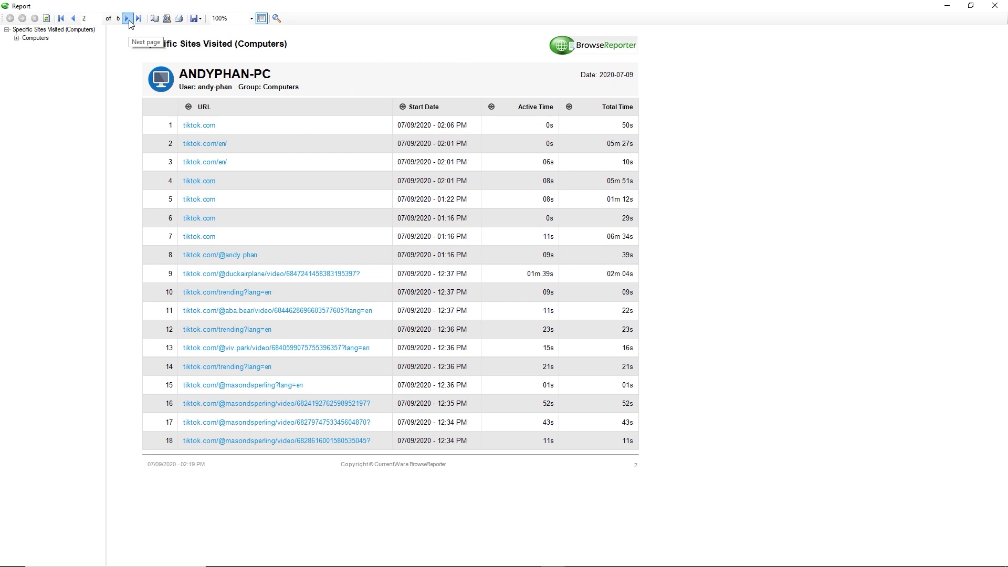
click(128, 18)
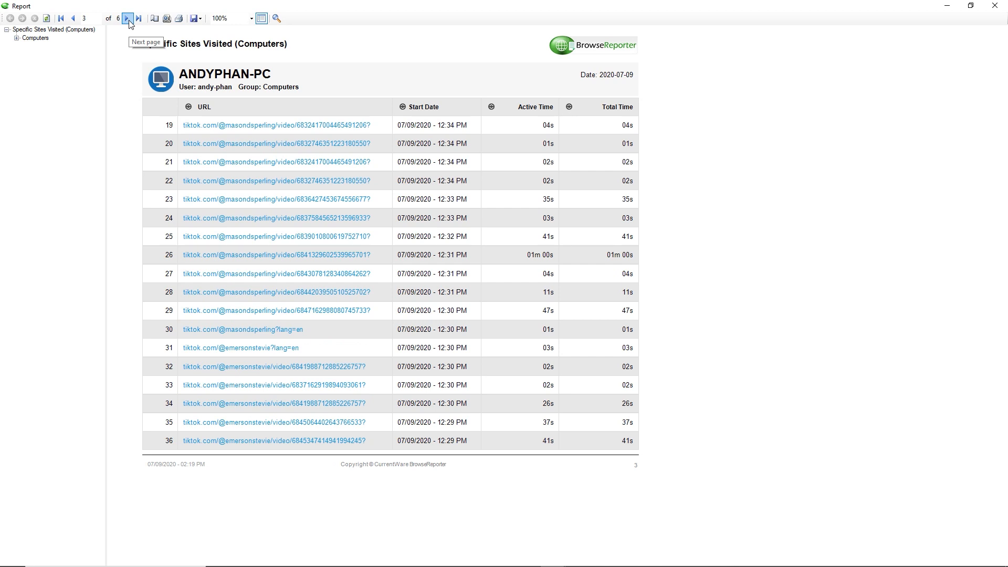
mouse_move(125, 22)
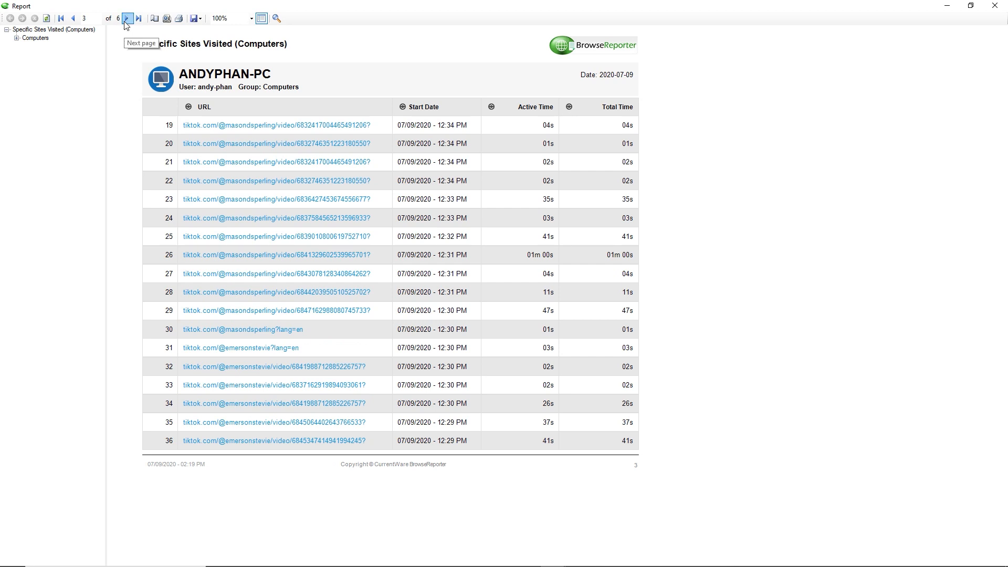
click(127, 17)
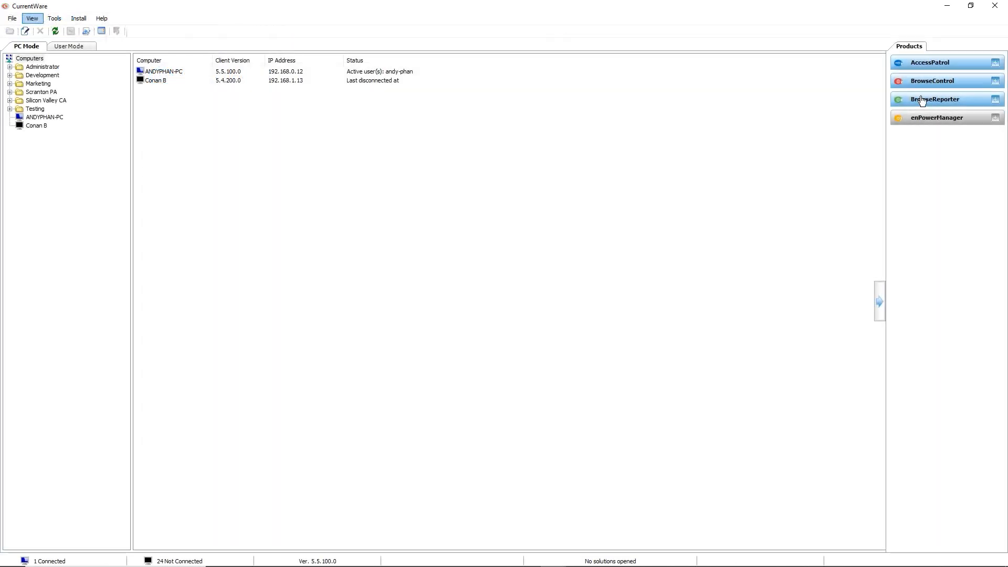
Step: Review the URL Filter's blocked list of TikTok domains and confirm it with OK
click(932, 81)
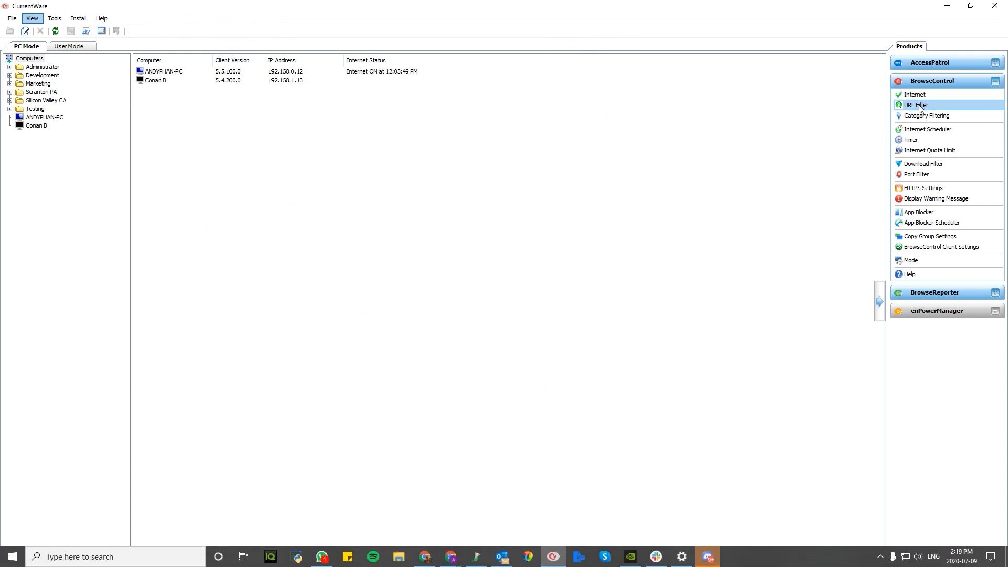
click(915, 105)
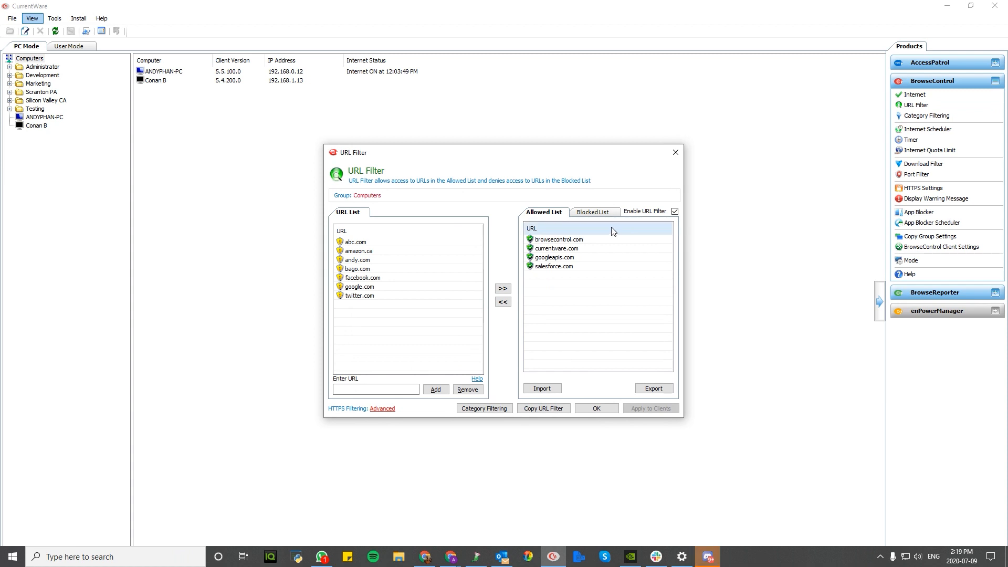
click(591, 211)
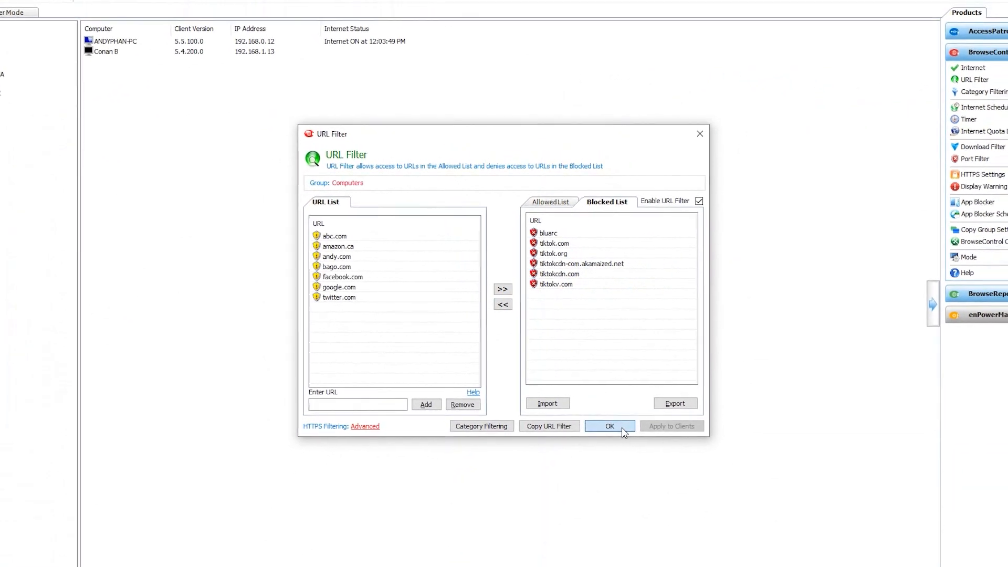
click(609, 425)
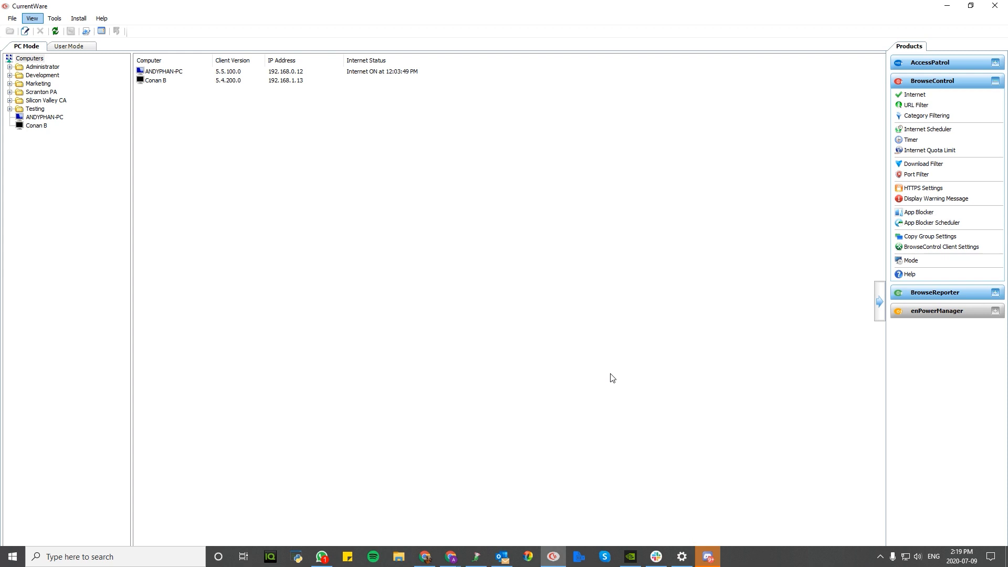
Step: Launch Chrome, search Google for tiktok and try the 'TikTok - Make Your Day' result
text(chrom)
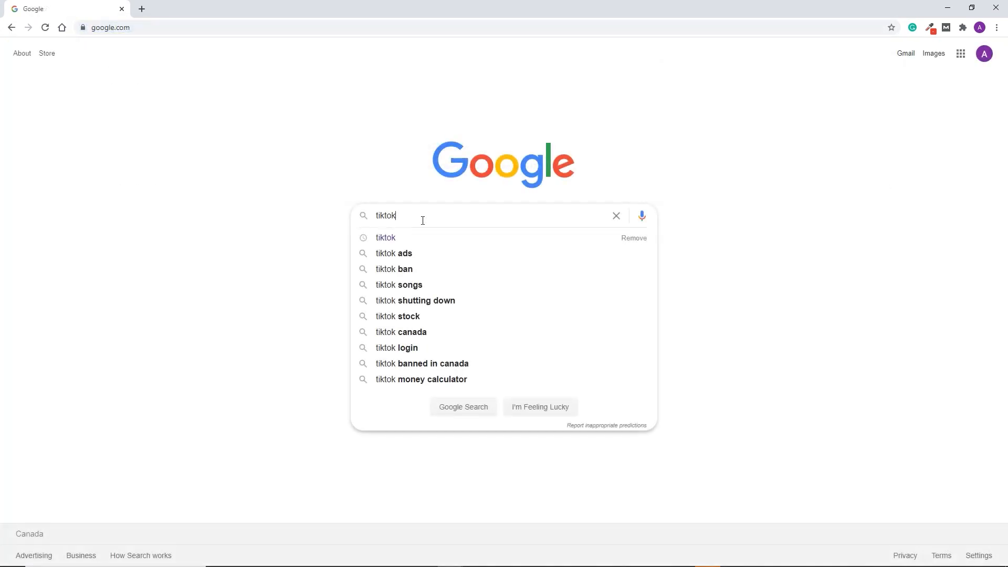
key(Enter)
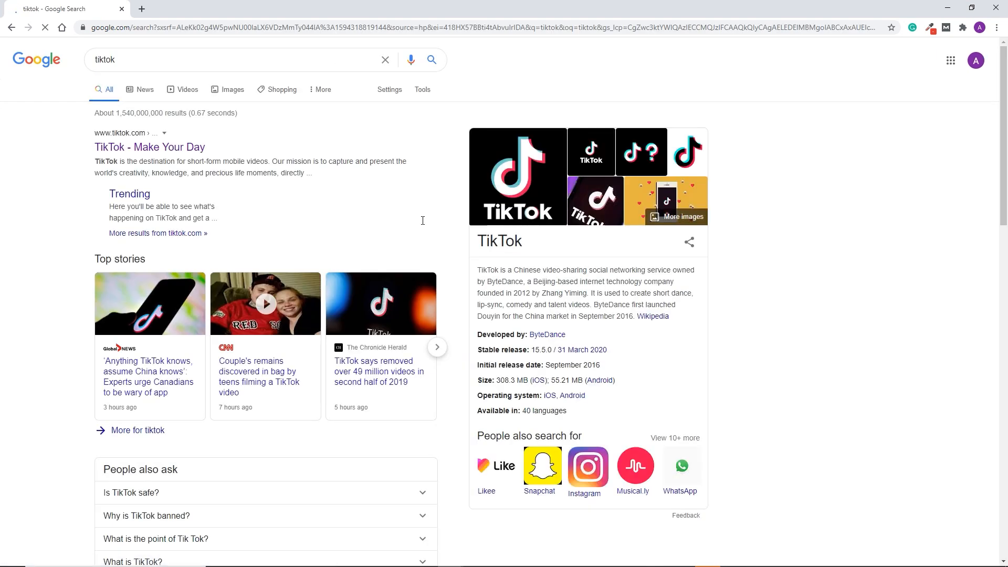
mouse_move(150, 147)
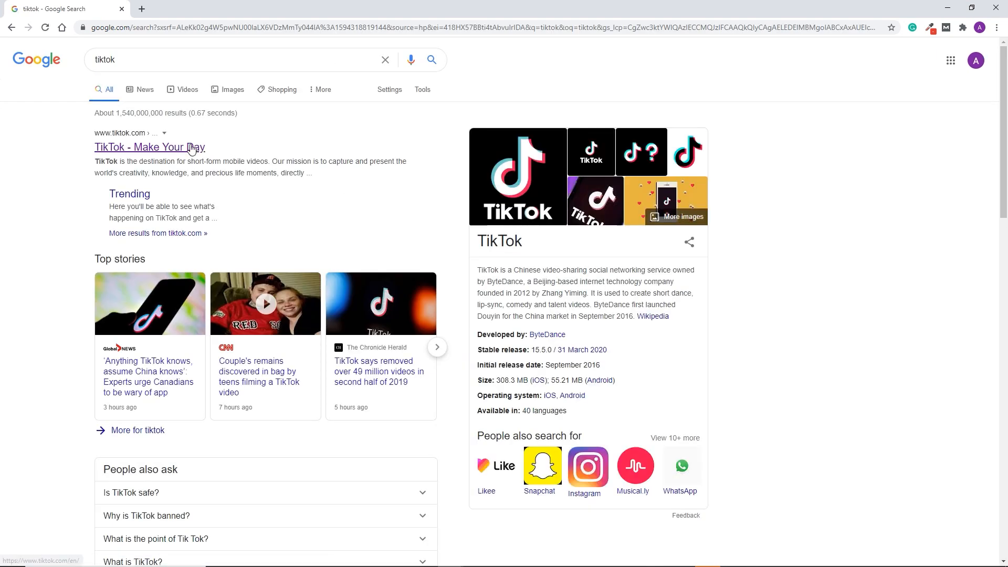
click(149, 147)
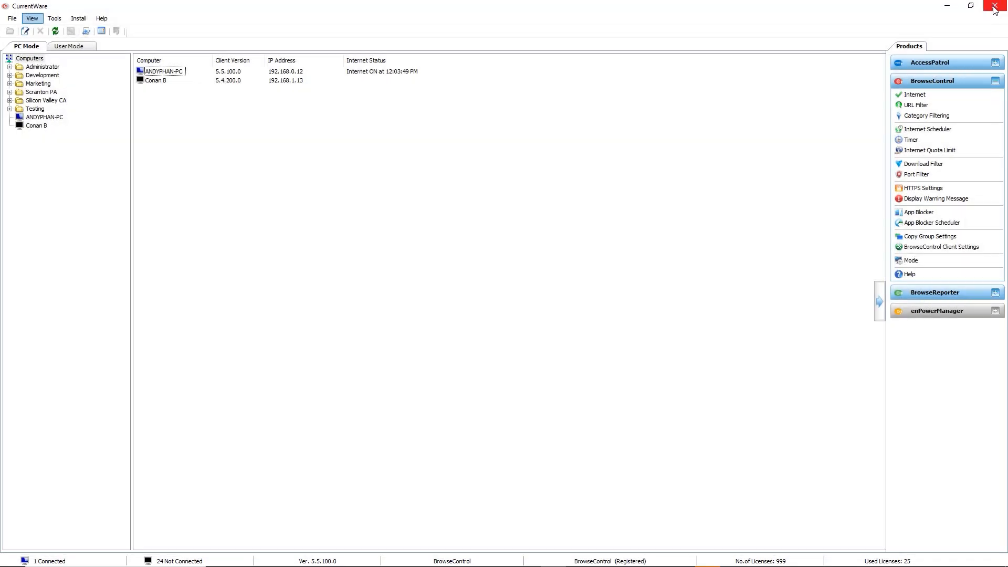
mouse_move(484, 259)
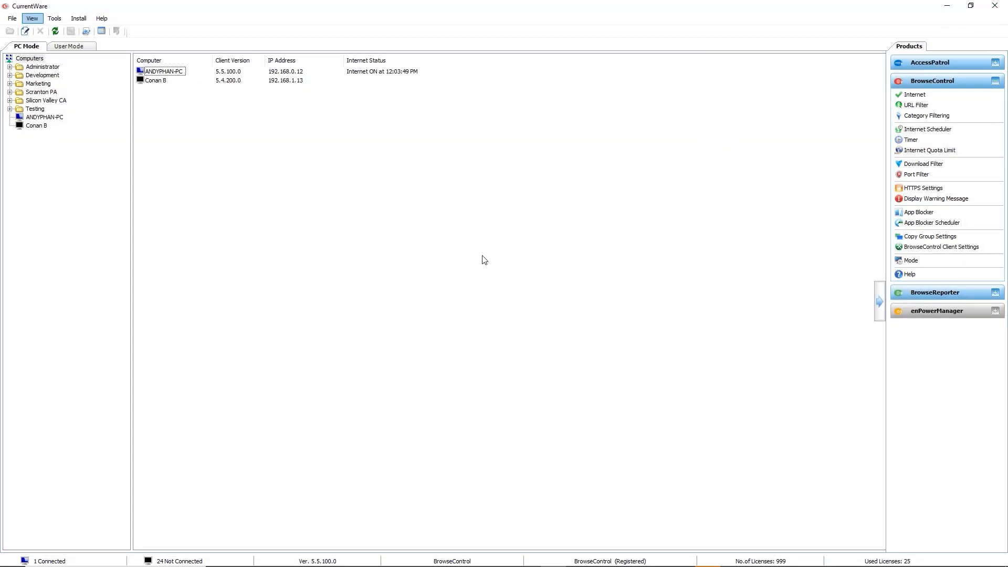